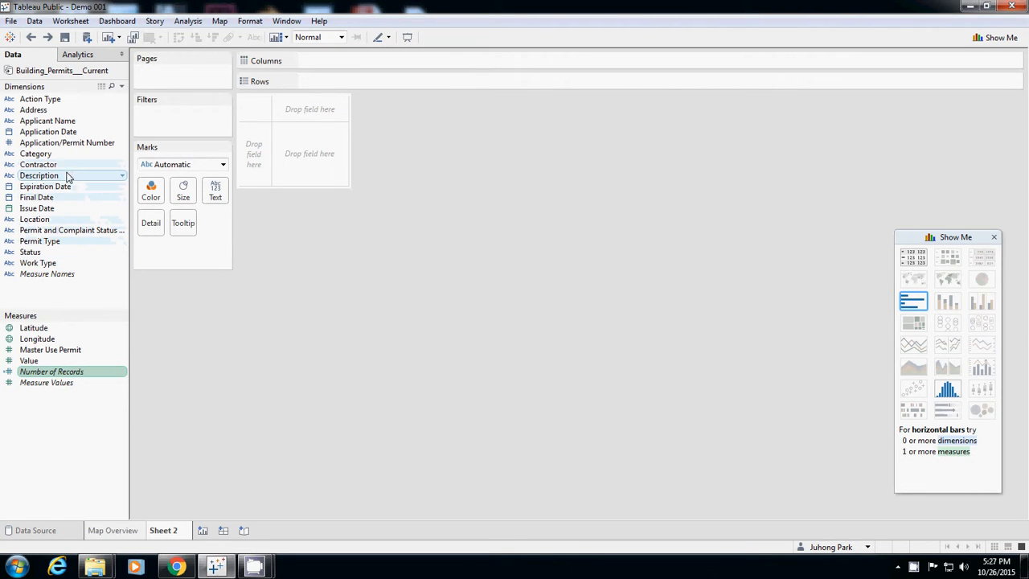
# Choose Category together with Number of Records and bring the Show Me suggestions toward the centre
pyautogui.click(35, 154)
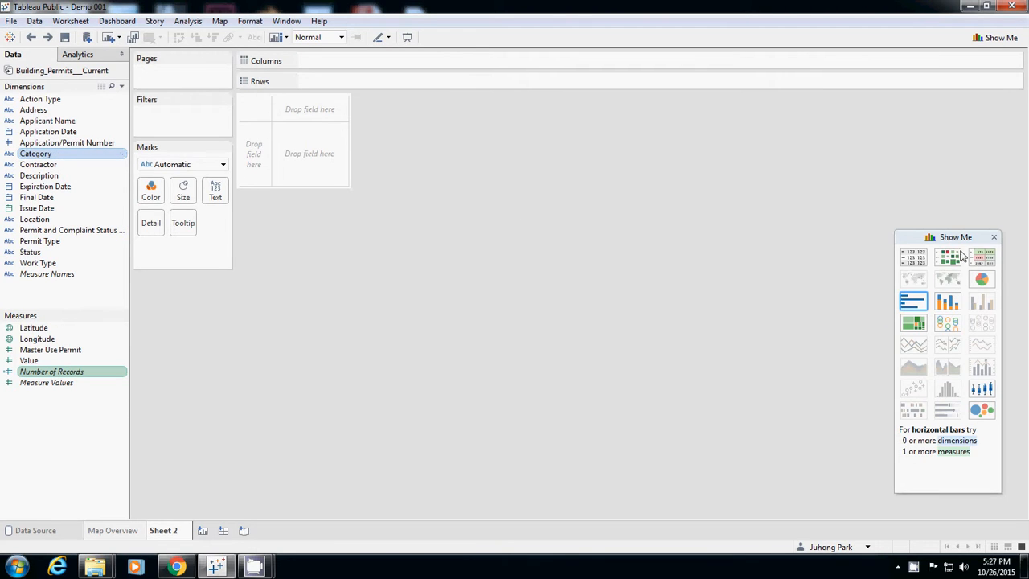
pyautogui.moveTo(955, 237); pyautogui.dragTo(820, 119)
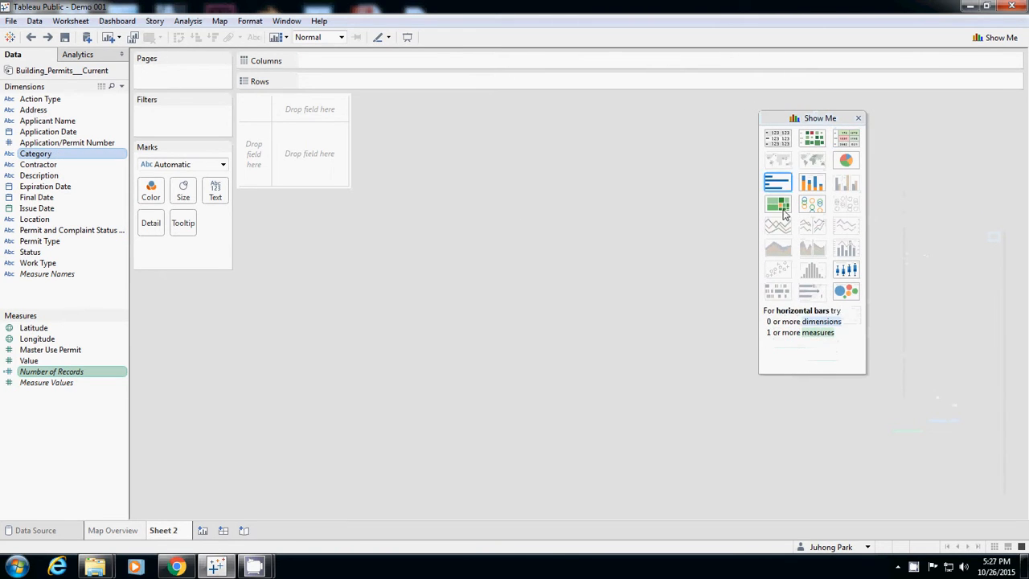
pyautogui.moveTo(846, 291)
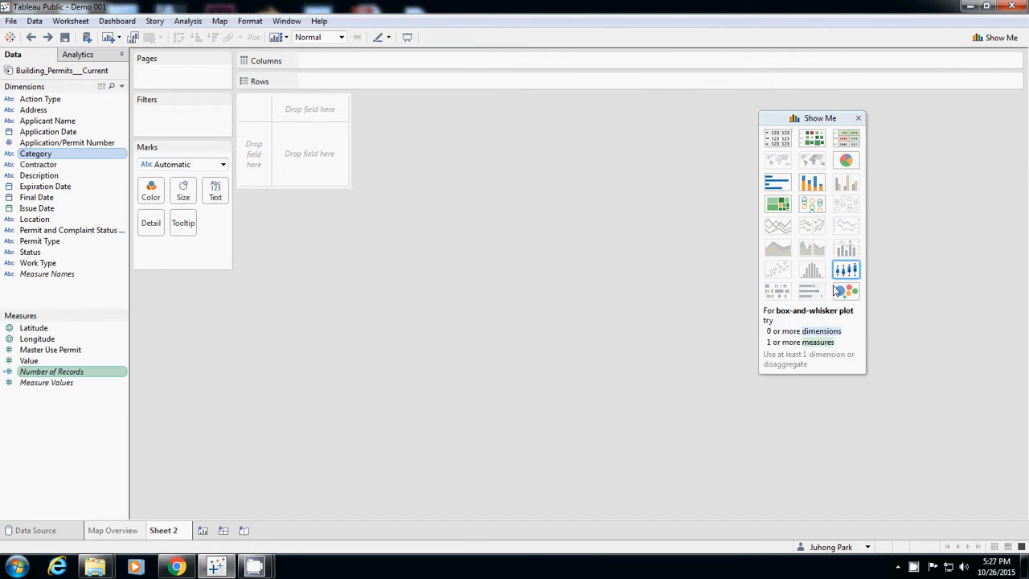
pyautogui.moveTo(778, 182)
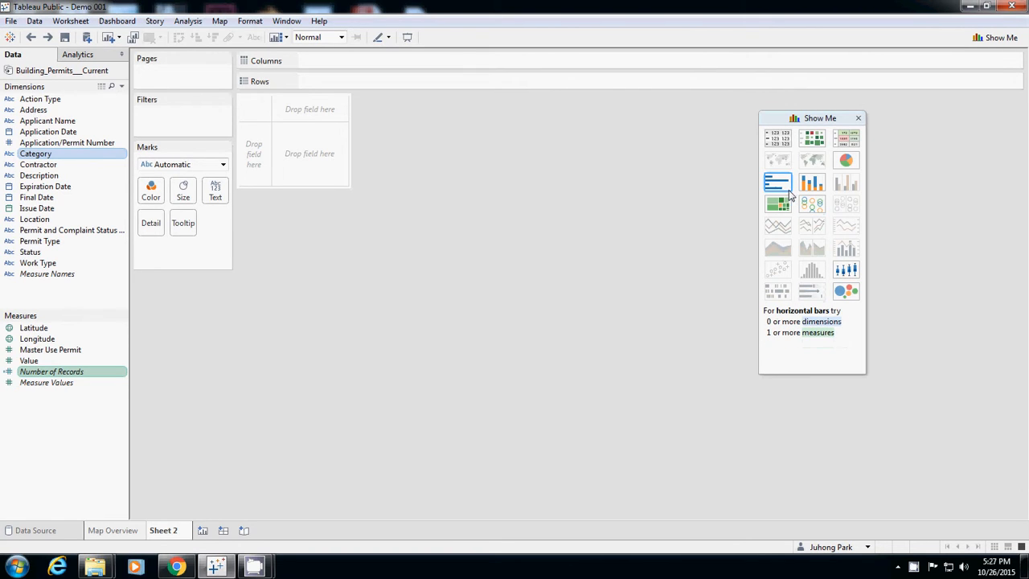
pyautogui.moveTo(785, 190)
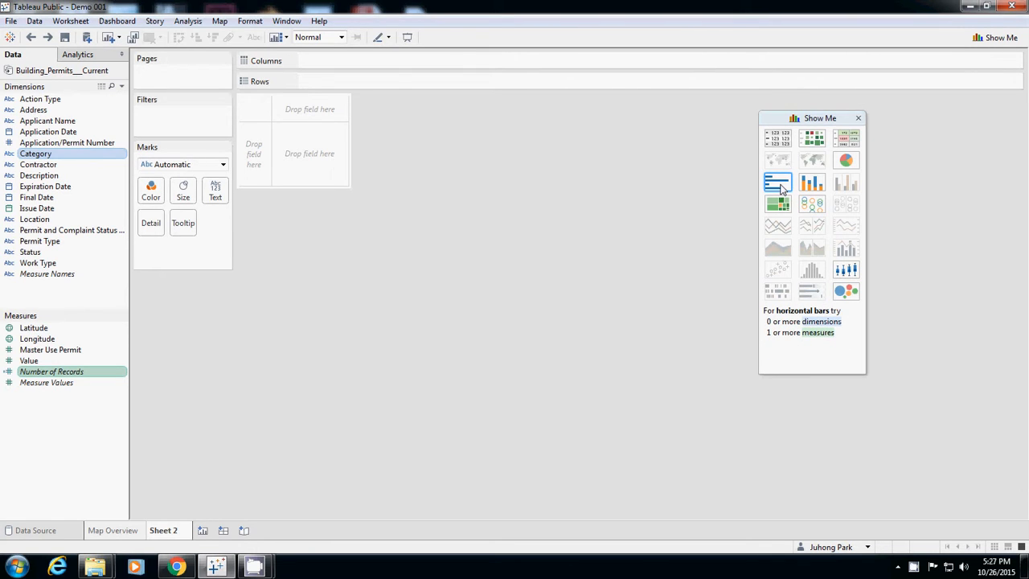
# Build a horizontal bar chart of Number of Records by Category from Show Me
pyautogui.click(779, 184)
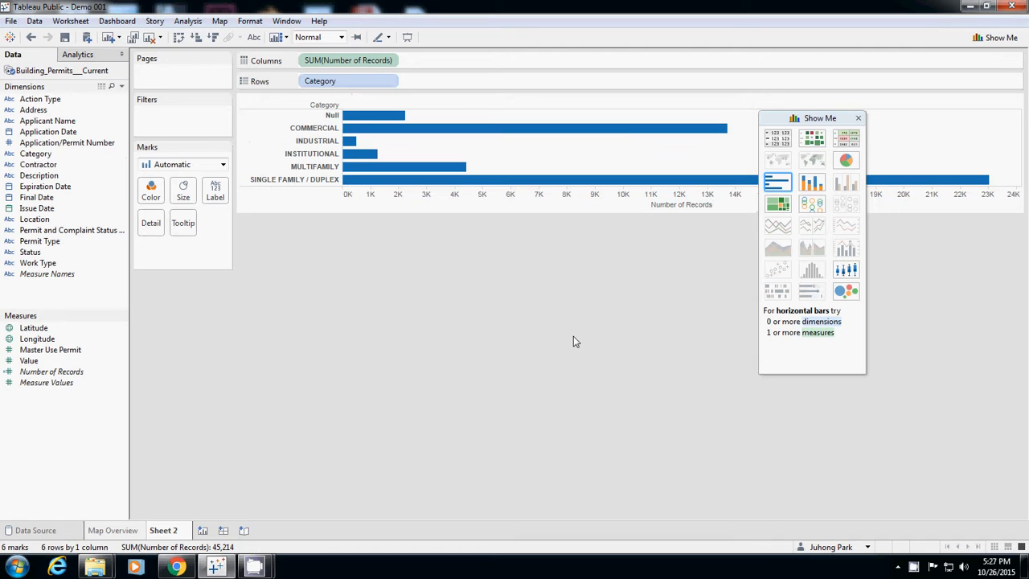
pyautogui.moveTo(820, 119); pyautogui.dragTo(952, 213)
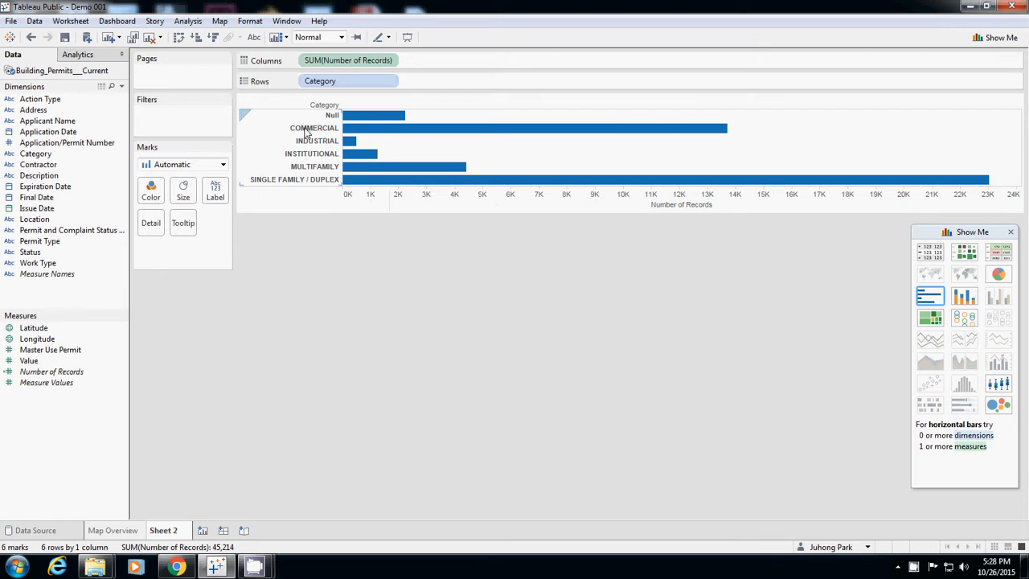
# Fit the bar chart to Entire View so the six Category bars fill the sheet
pyautogui.click(341, 37)
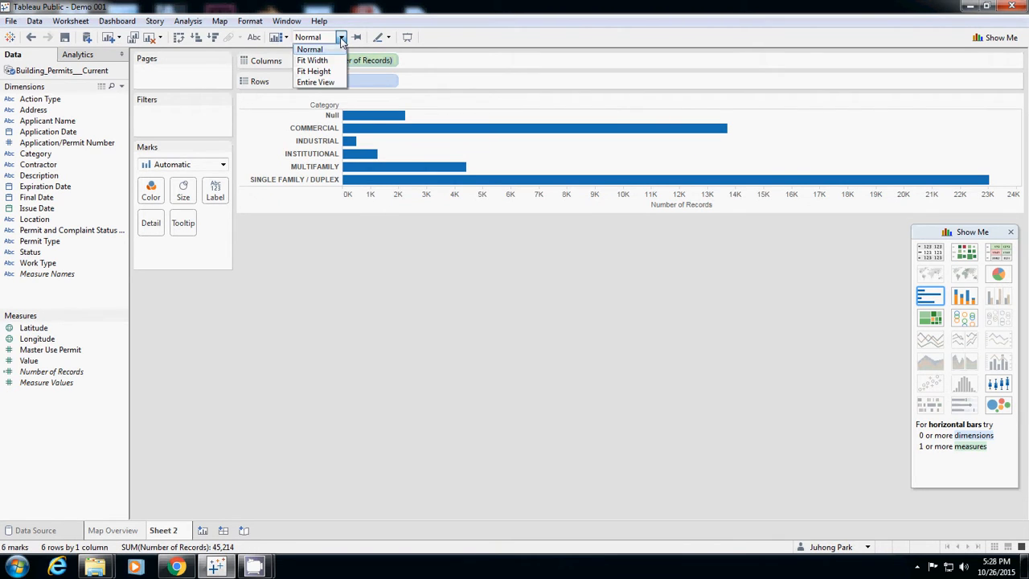
pyautogui.click(315, 82)
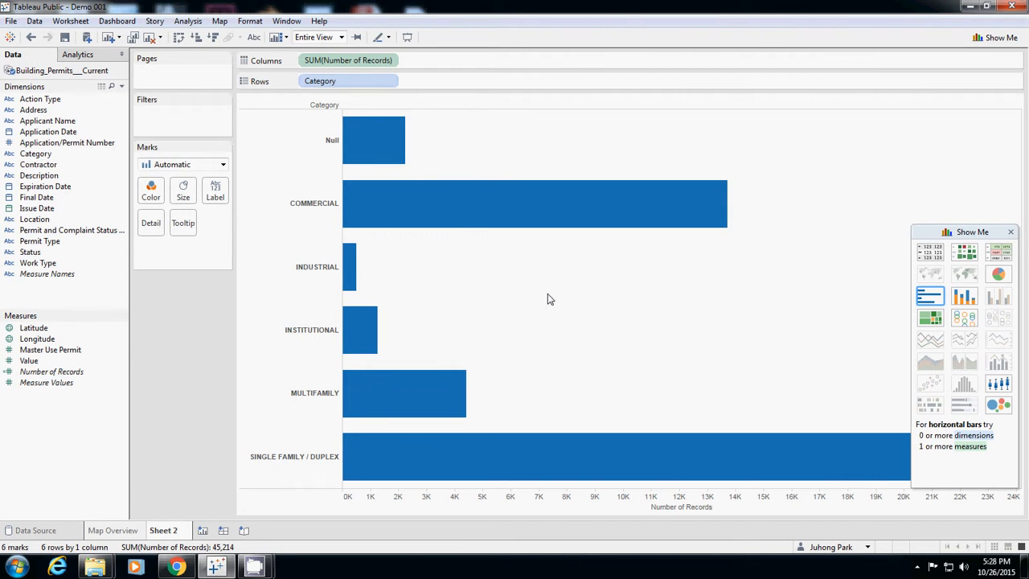
pyautogui.moveTo(495, 258)
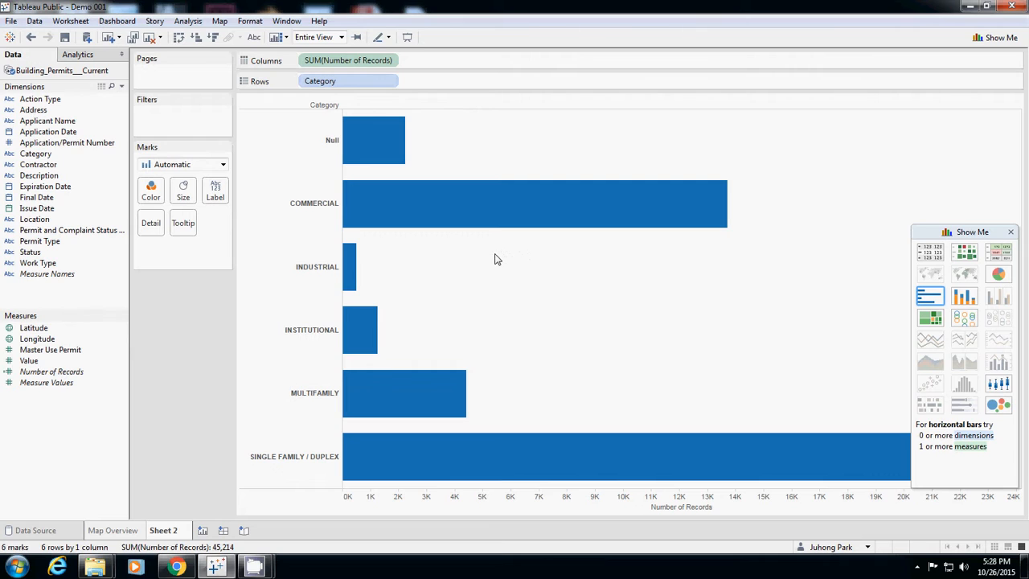
pyautogui.moveTo(492, 258)
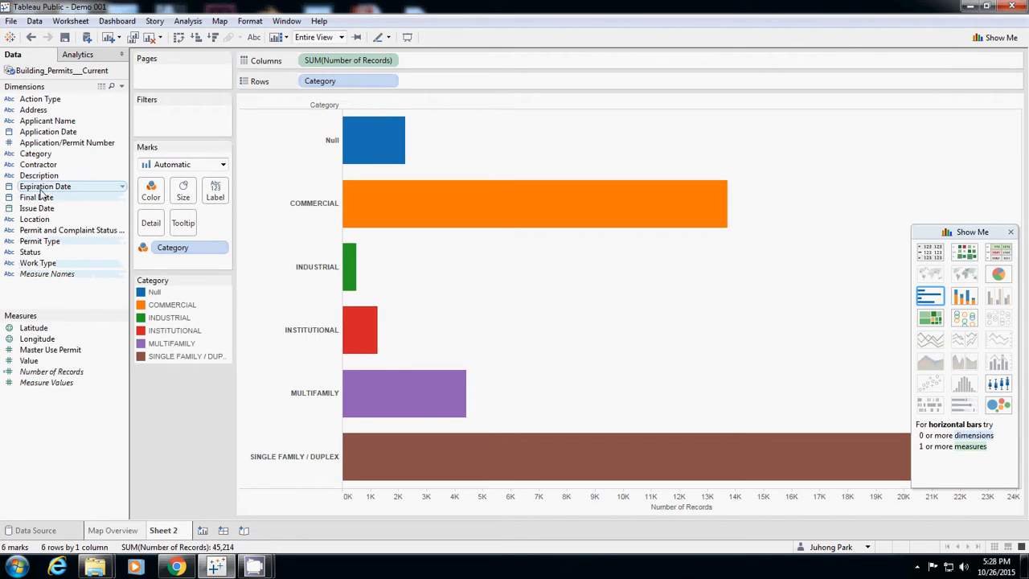
# Check the view fit setting and nudge the Show Me panel off the coloured bars
pyautogui.click(341, 37)
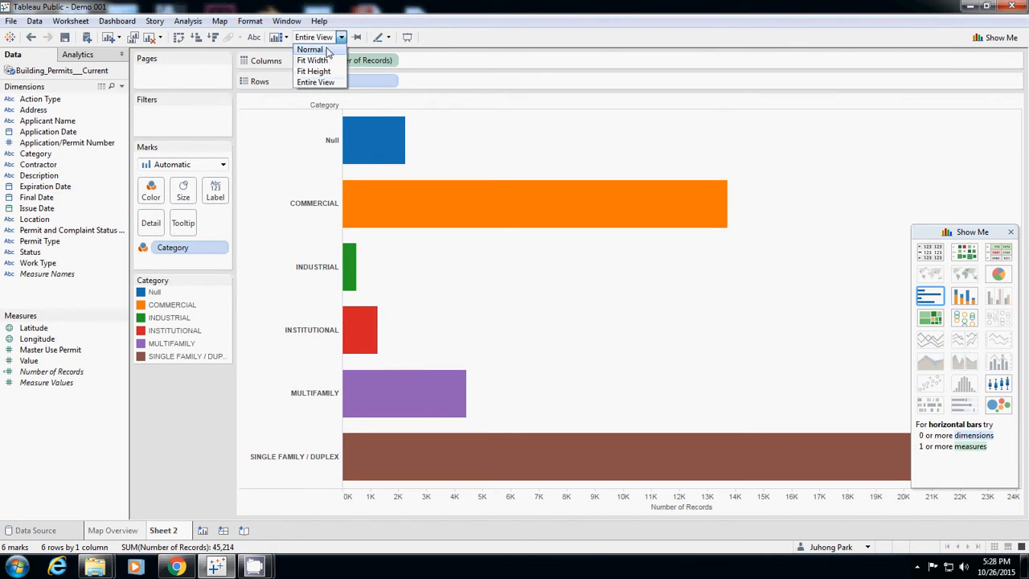
pyautogui.moveTo(316, 82)
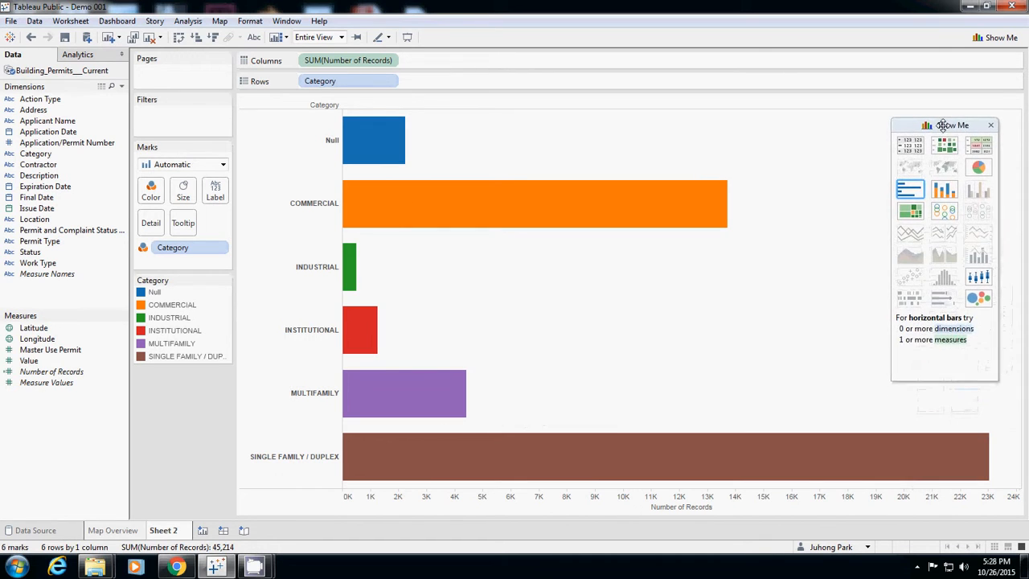
pyautogui.moveTo(952, 126); pyautogui.dragTo(957, 119)
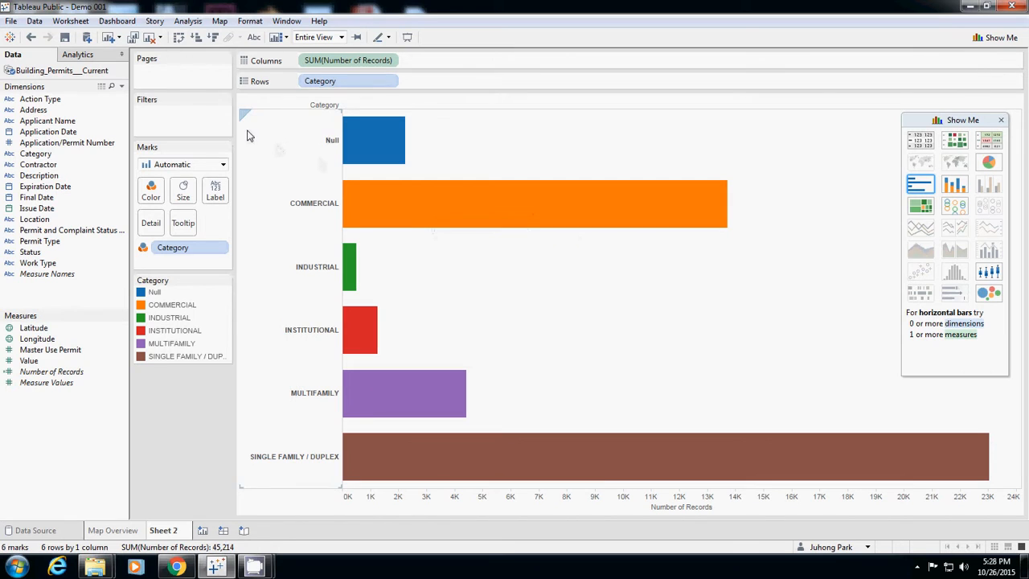
# Sort the Category bars descending by record count, Single Family/Duplex first
pyautogui.click(196, 37)
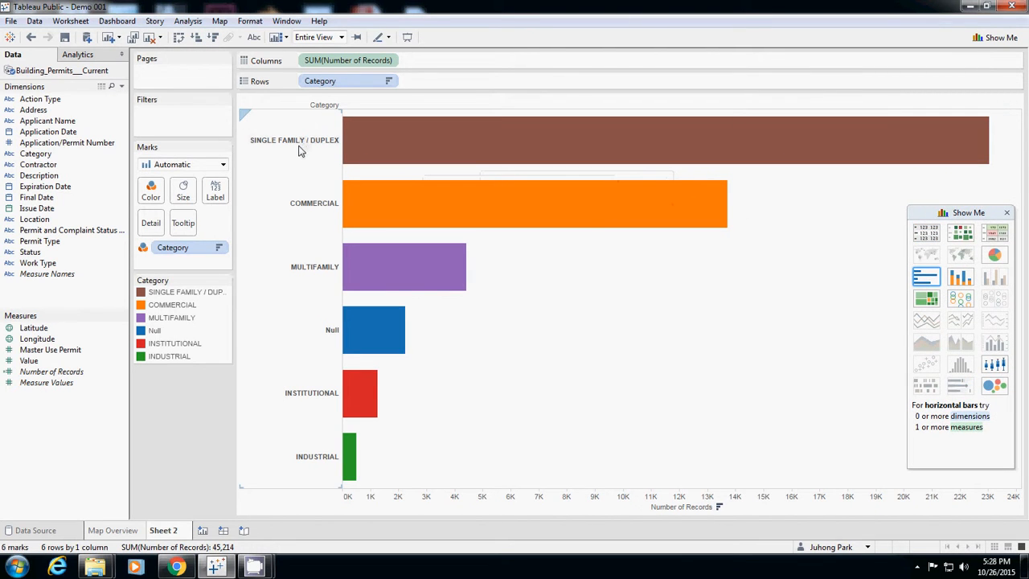
pyautogui.moveTo(457, 152)
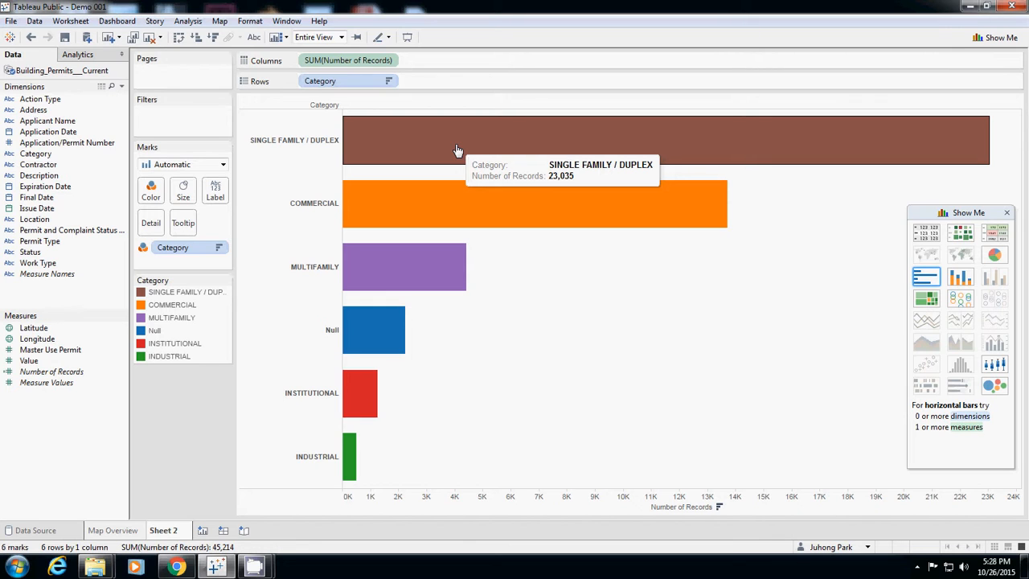
pyautogui.moveTo(398, 200)
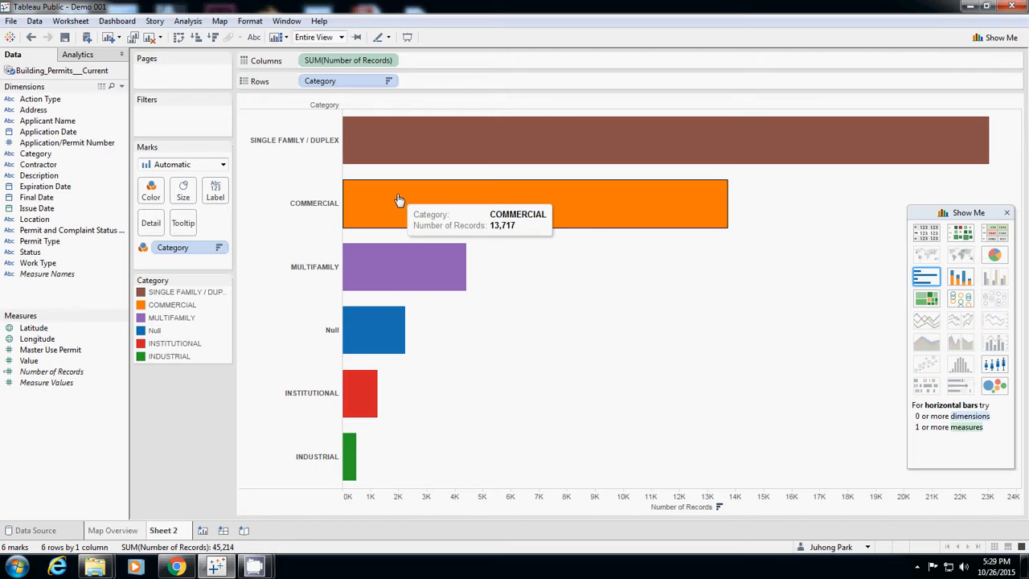
pyautogui.moveTo(770, 267)
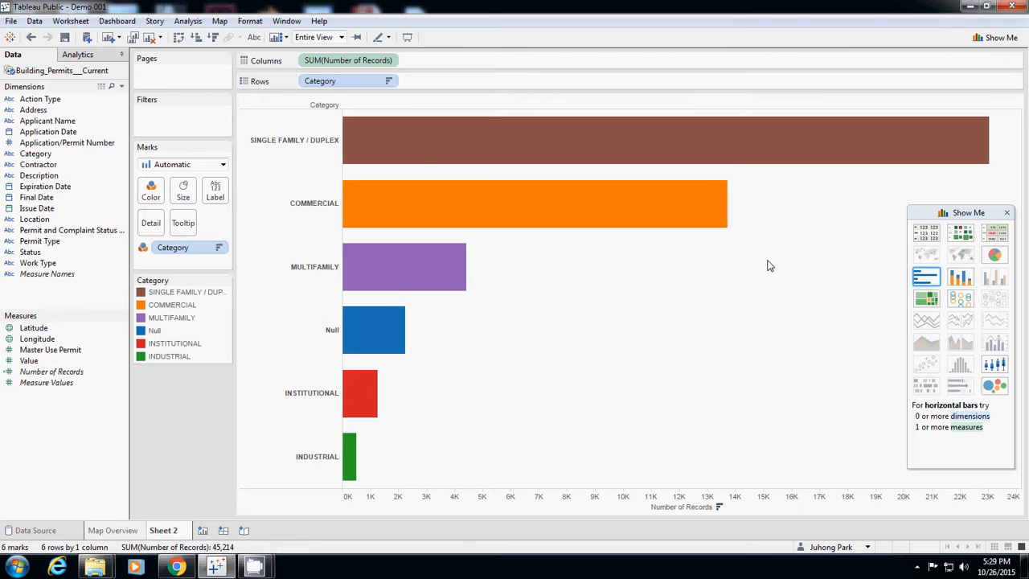
pyautogui.moveTo(196, 37)
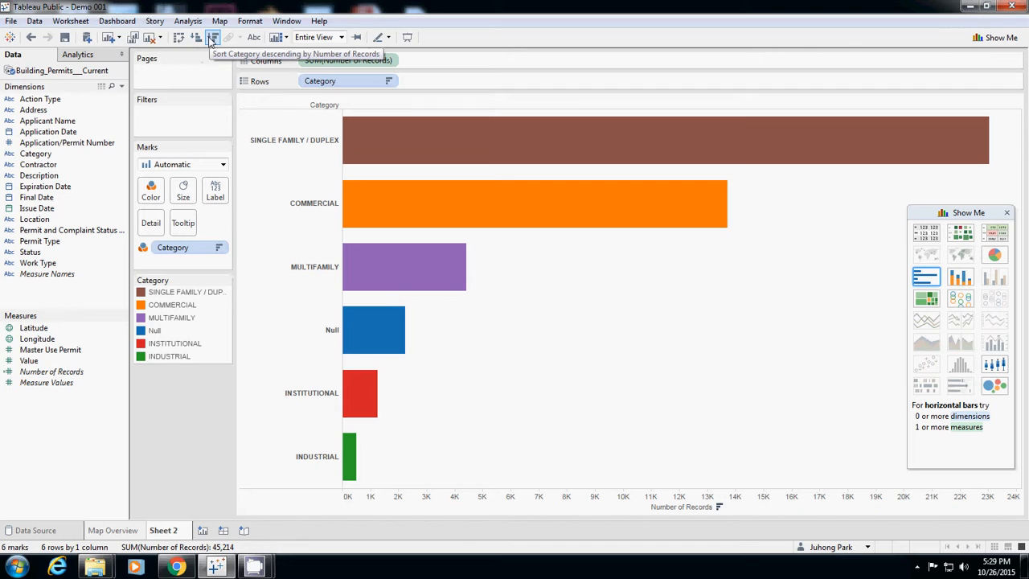
pyautogui.moveTo(178, 37)
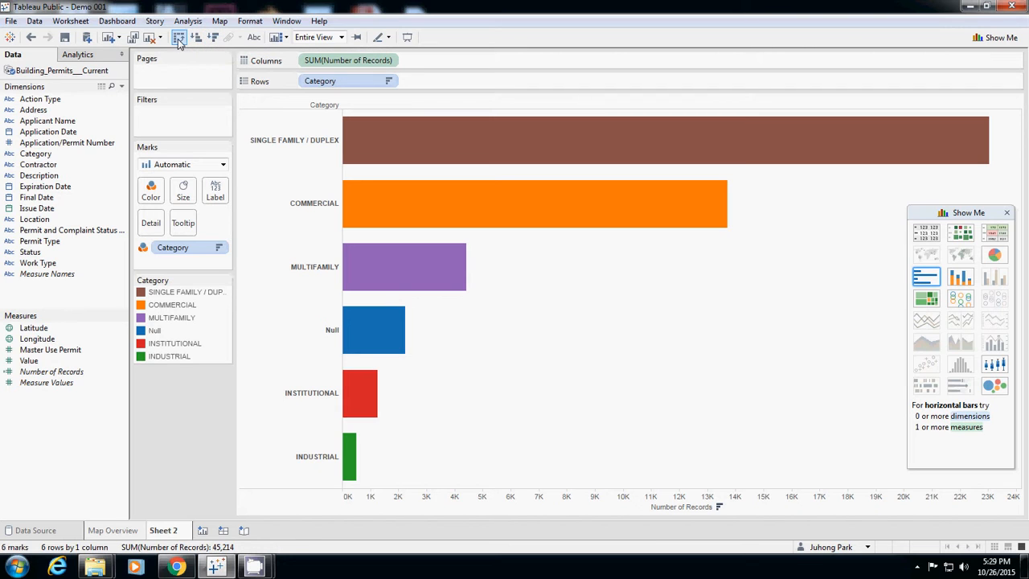
# Try swapping rows and columns twice, ending back on descending horizontal bars
pyautogui.click(177, 37)
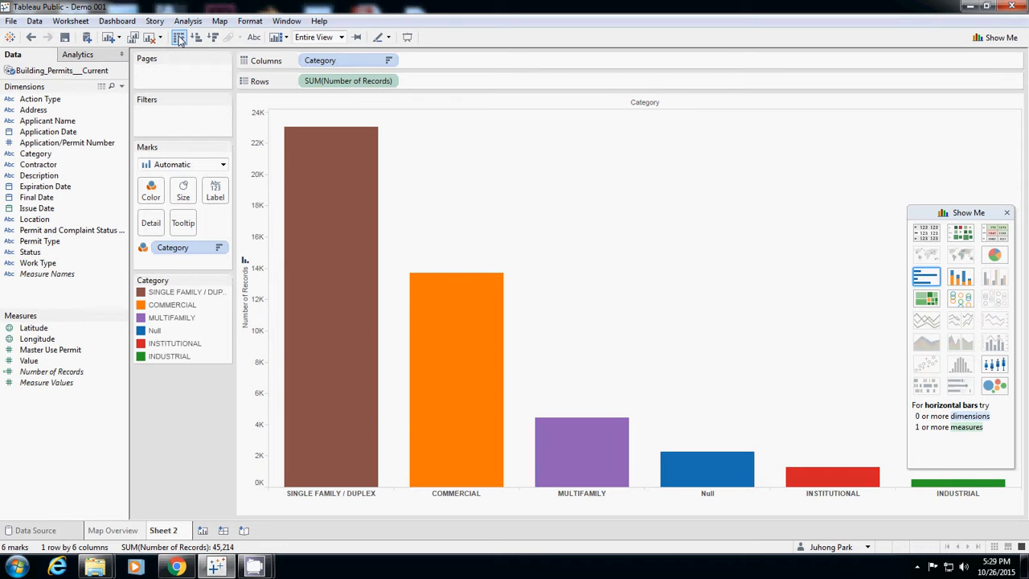
pyautogui.click(180, 37)
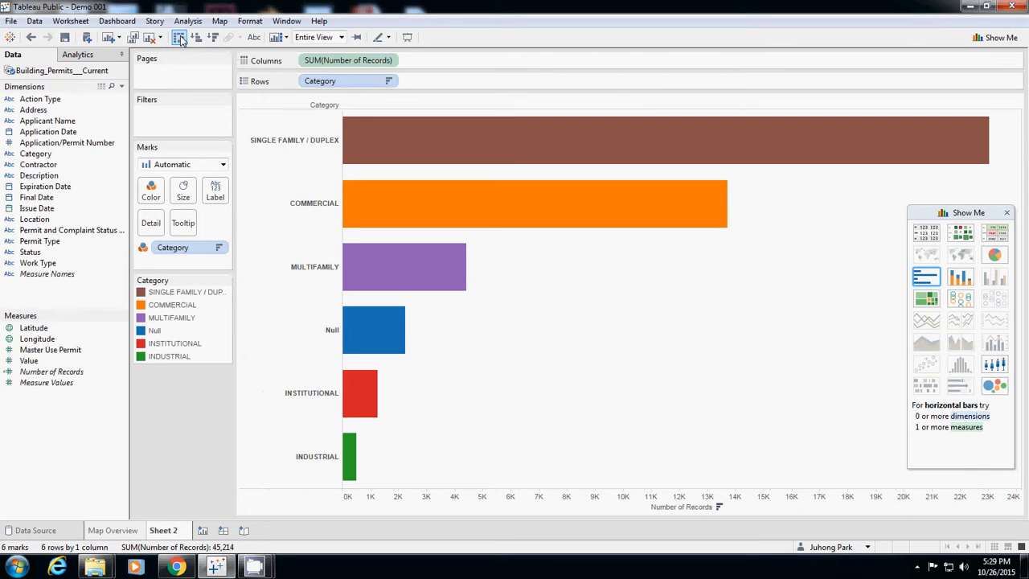
pyautogui.click(212, 37)
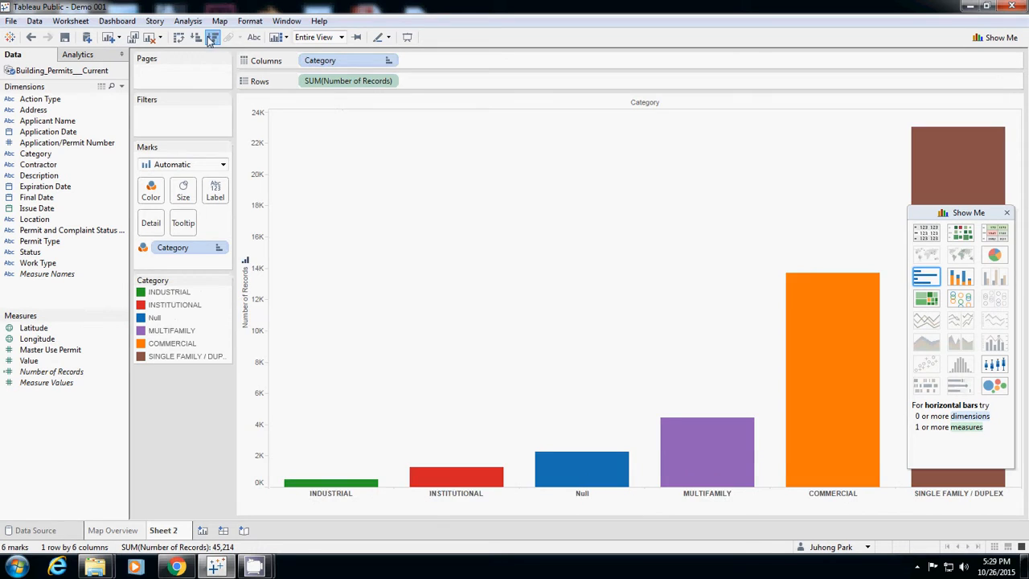
pyautogui.click(179, 37)
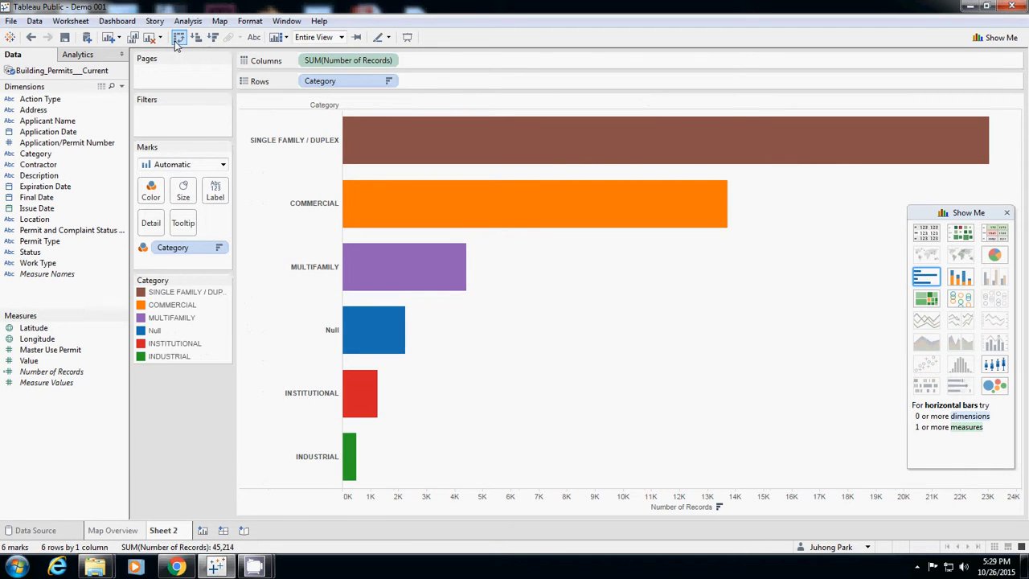
pyautogui.moveTo(179, 37)
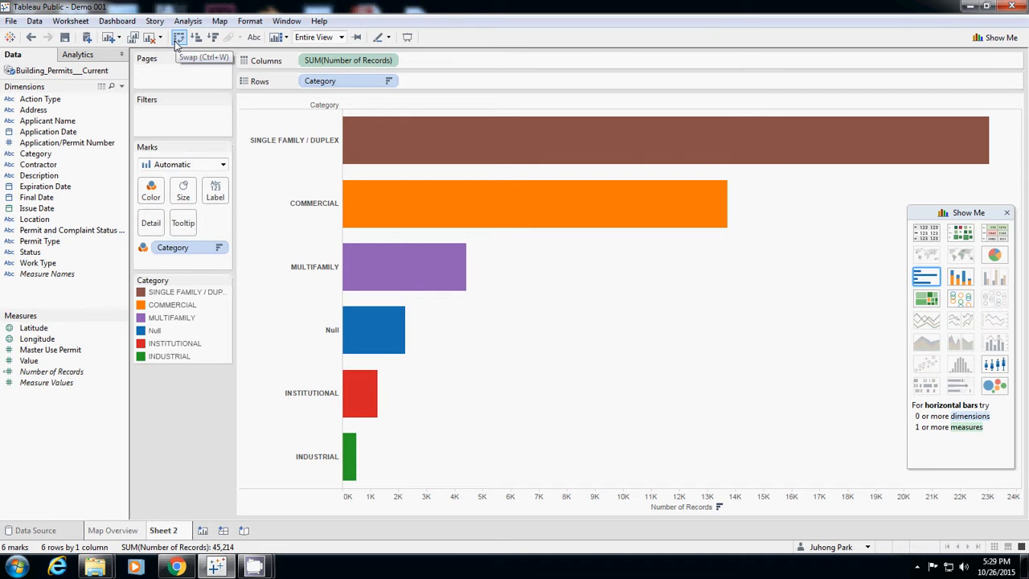
pyautogui.moveTo(175, 45)
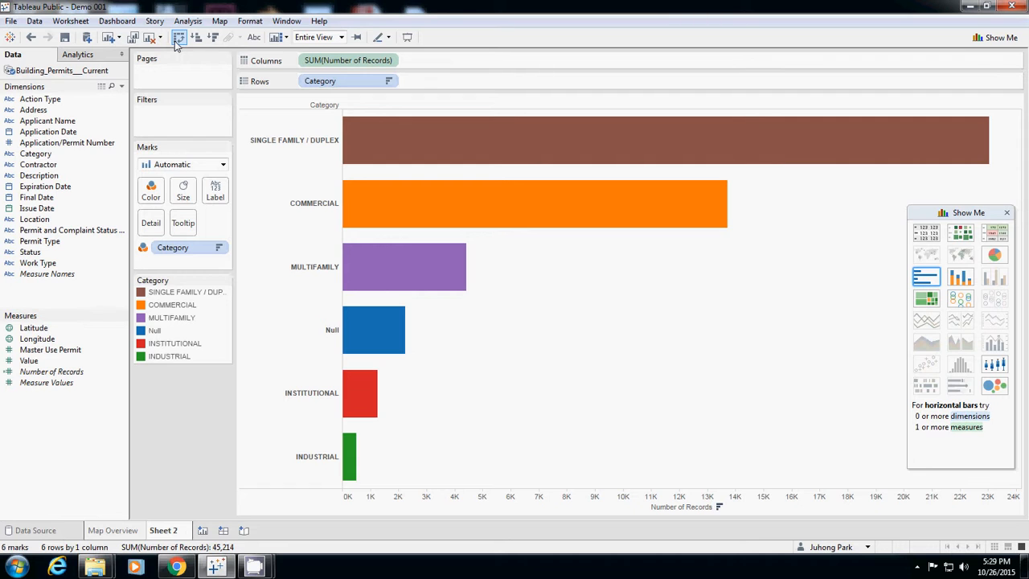
# Bring up the context options for the Sheet 2 tab
pyautogui.rightClick(163, 531)
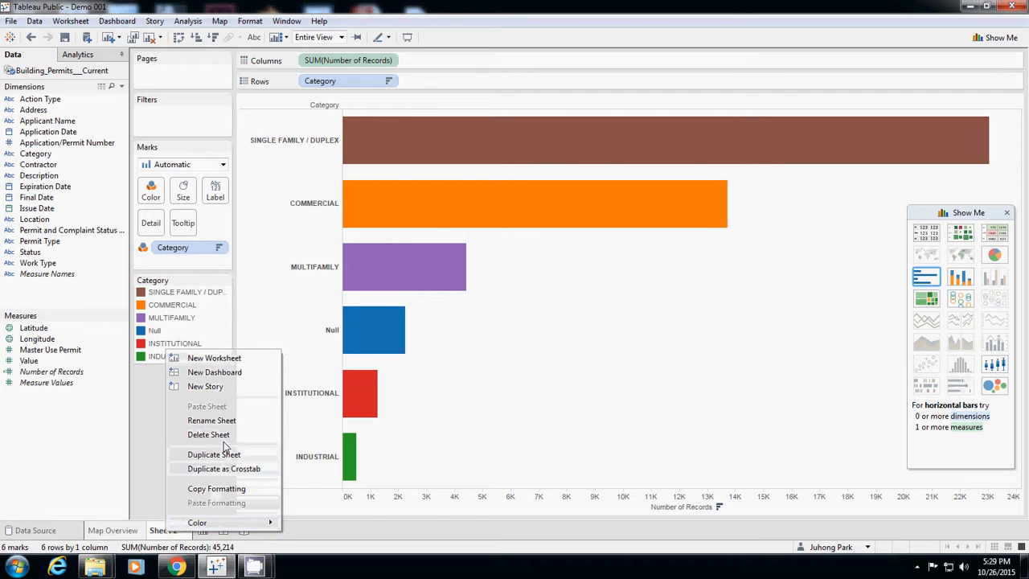